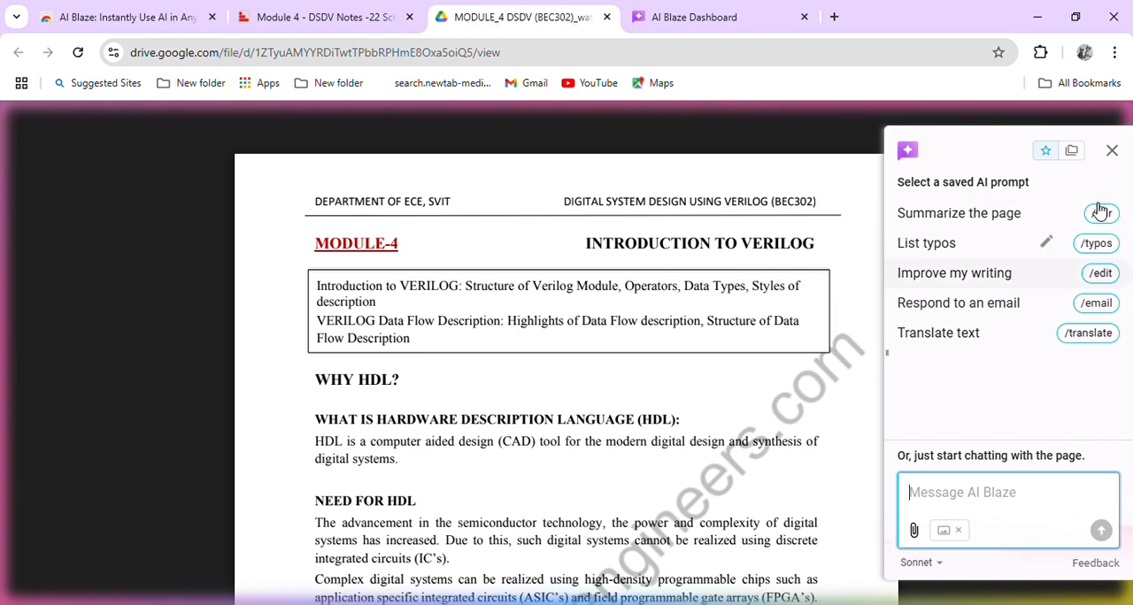
Send the request 'summary of hdl' to AI Blaze about the Verilog notes
left_click(1112, 150)
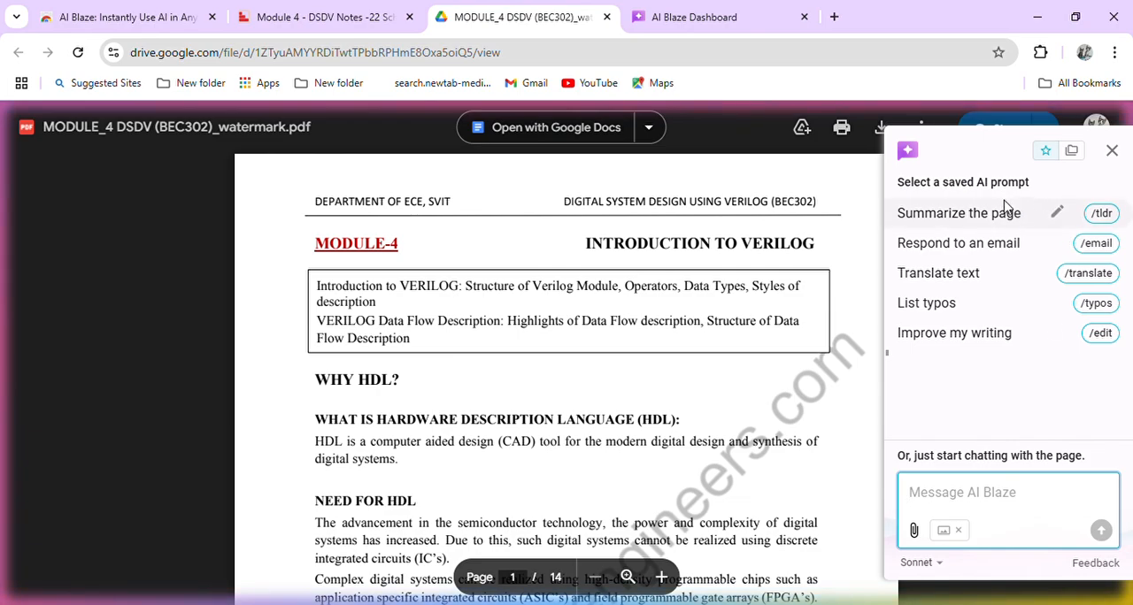
mouse_move(1009, 252)
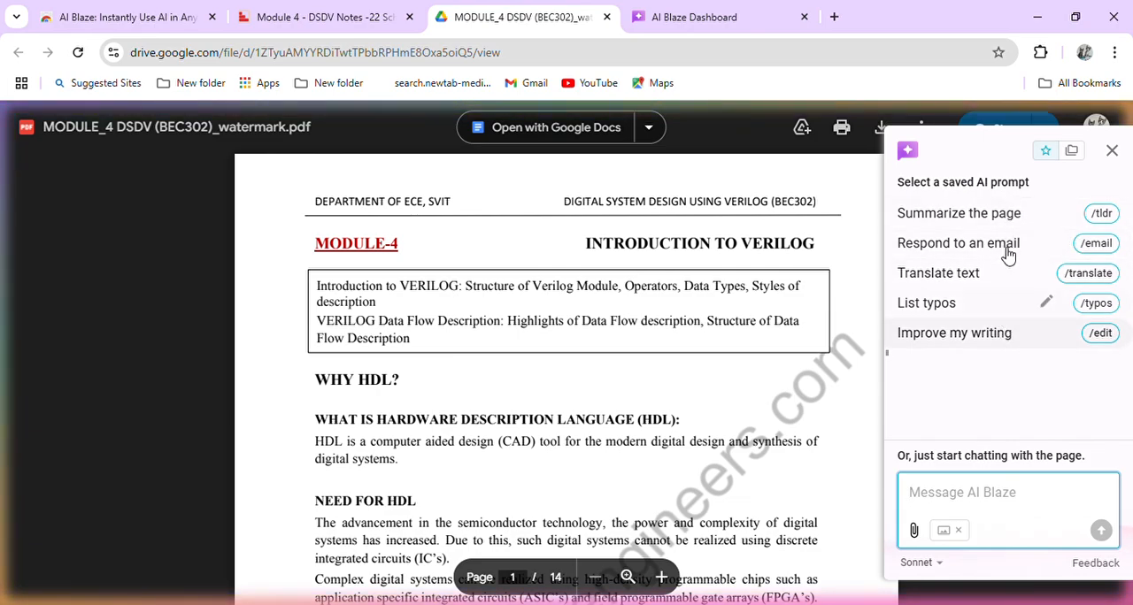
mouse_move(1004, 251)
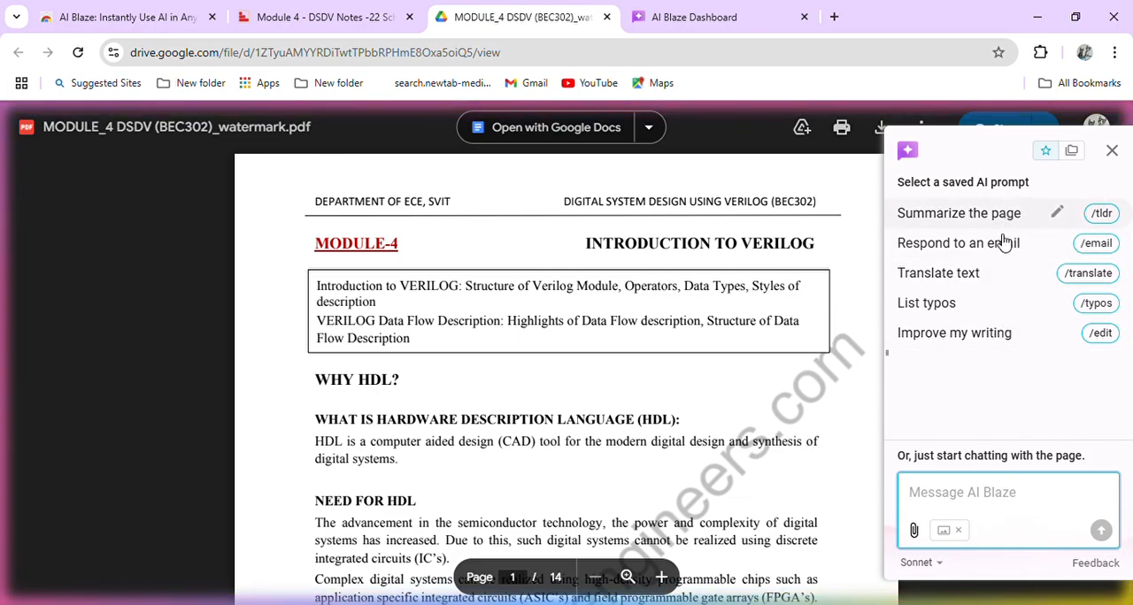
mouse_move(980, 321)
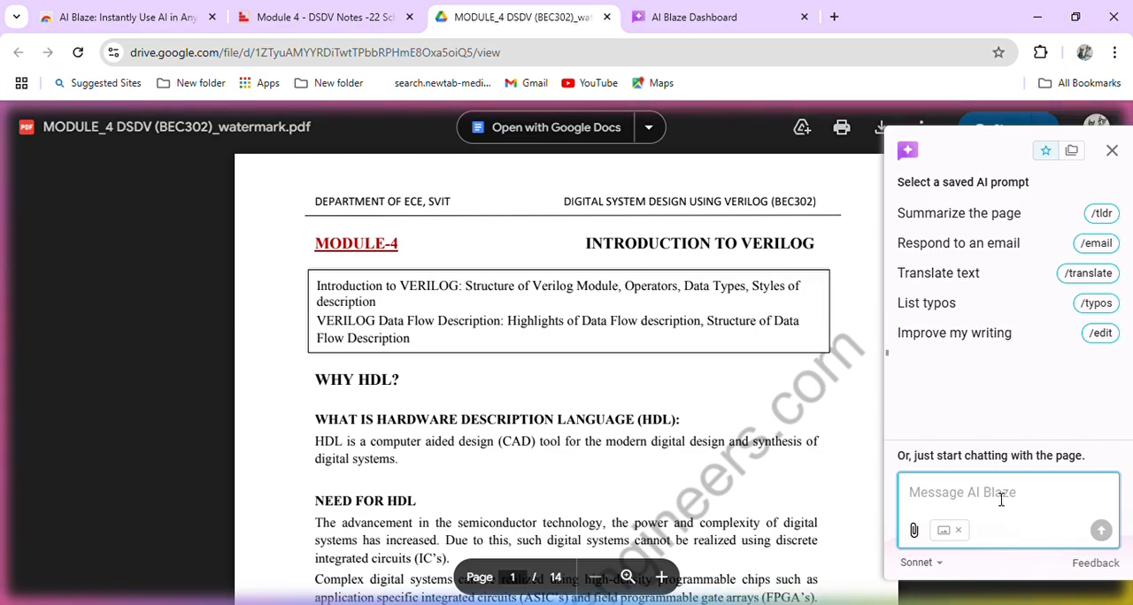
type("su")
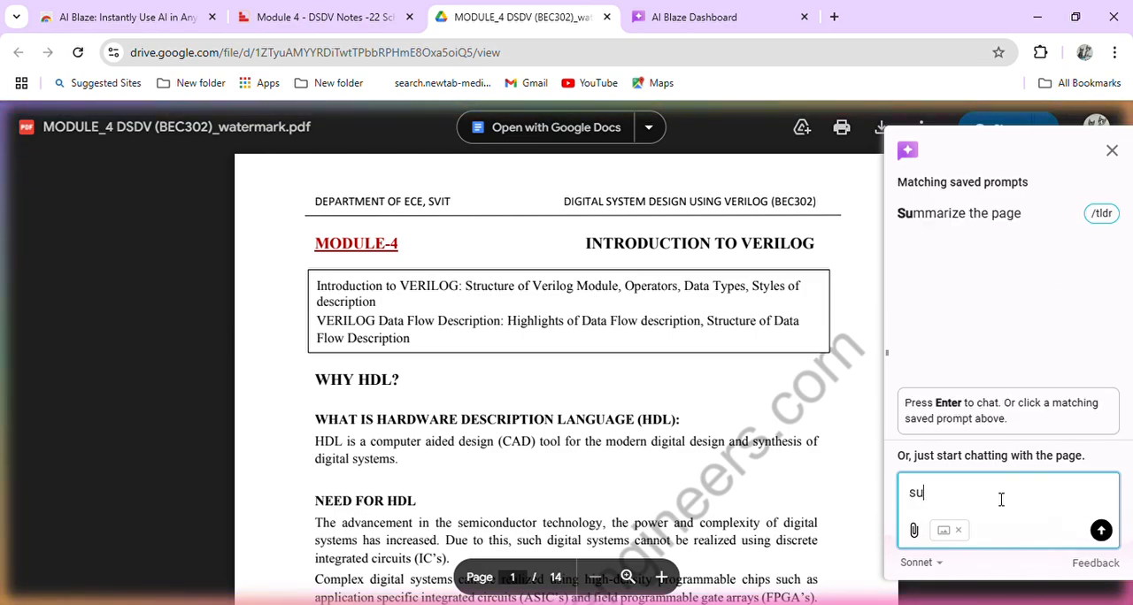
type("mma")
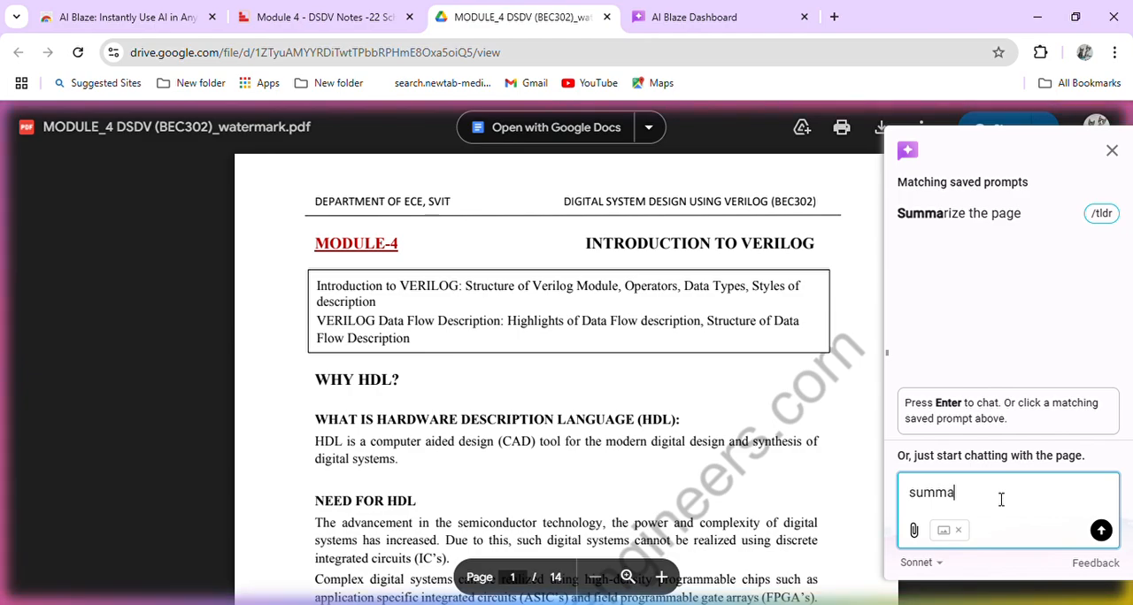
type("ry o")
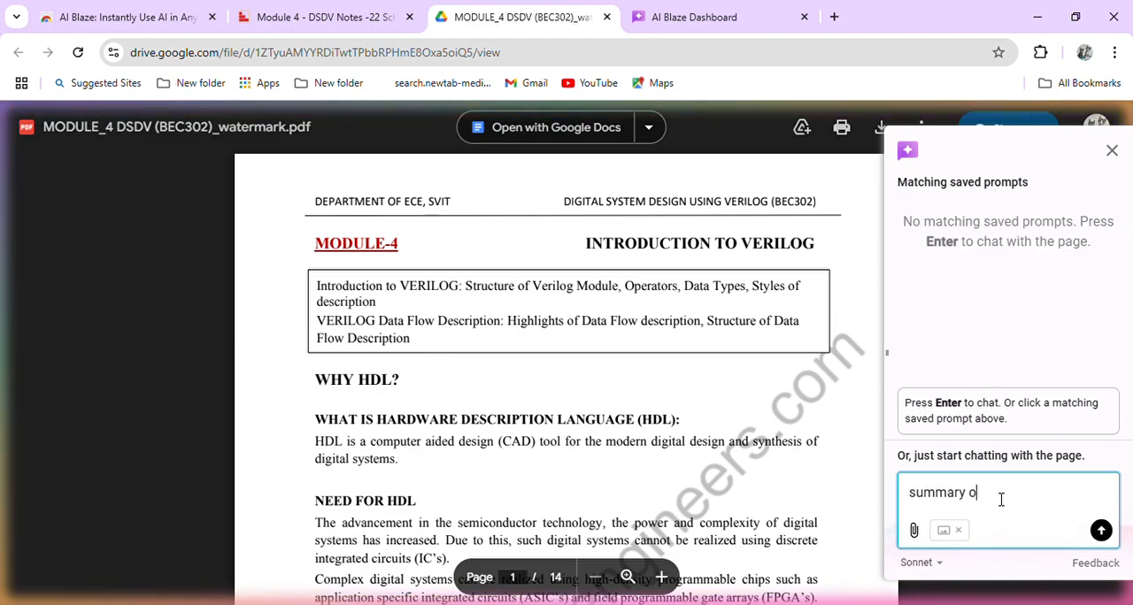
type("f hdl")
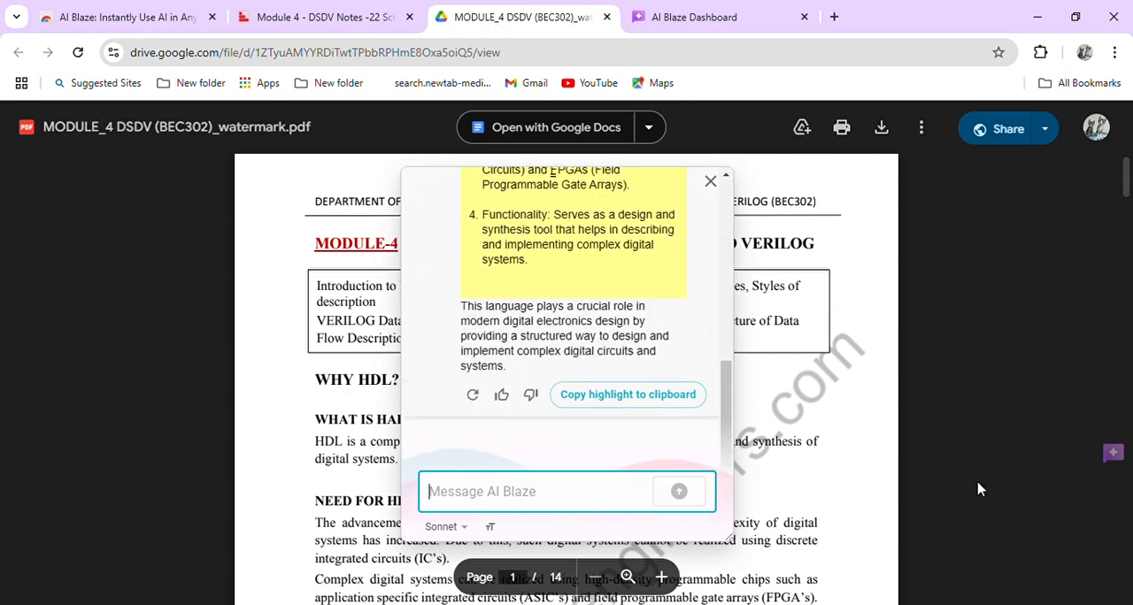
mouse_move(704, 336)
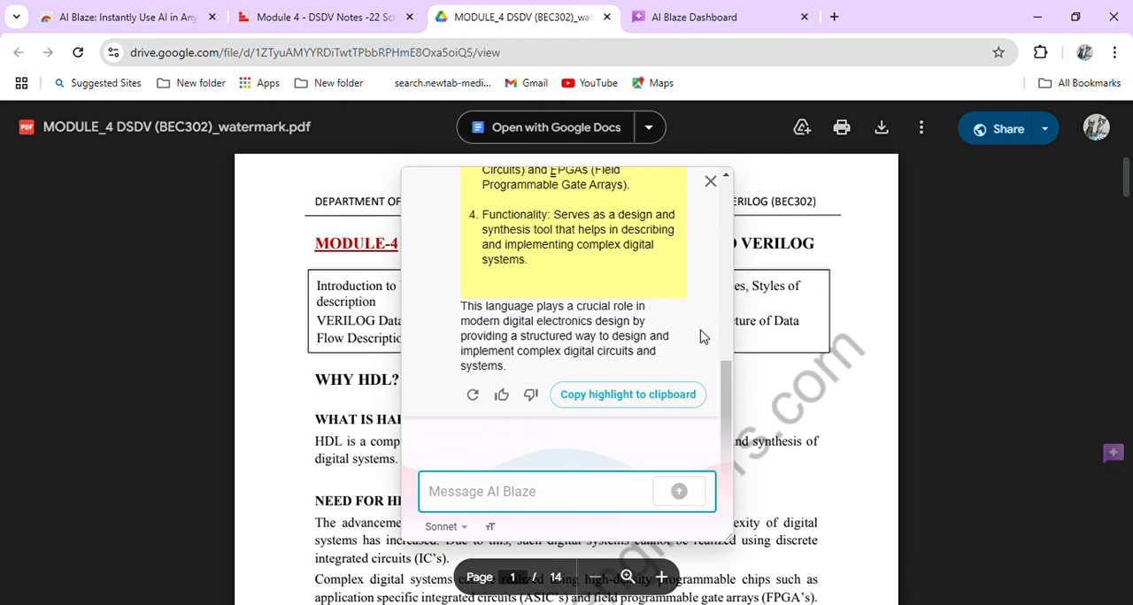
Review the HDL summary and copy its highlighted key points
scroll("up", 3)
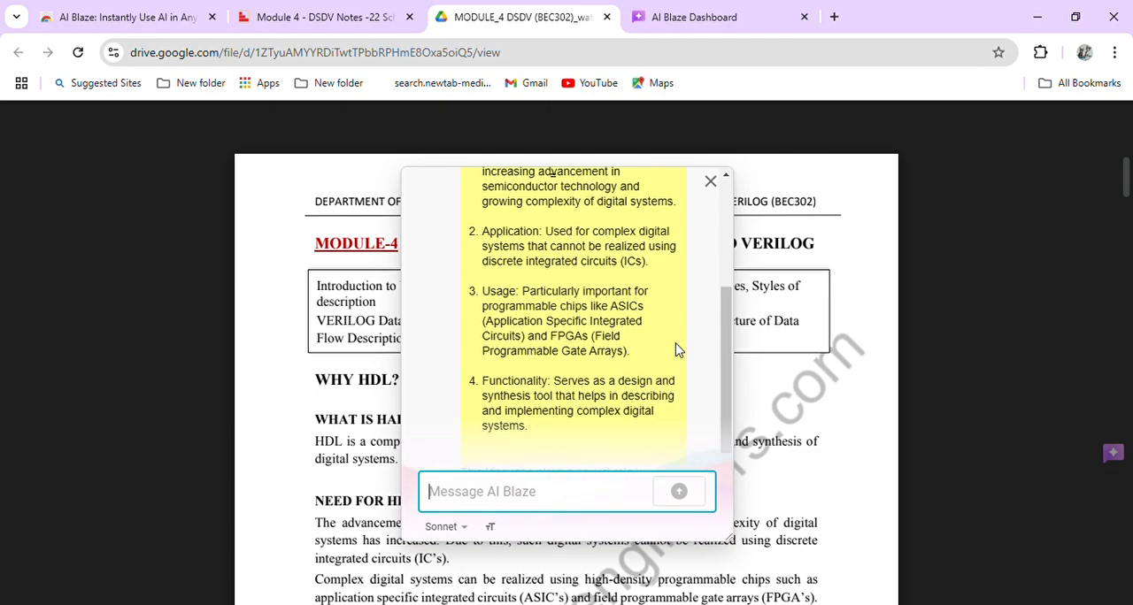
scroll("up", 3)
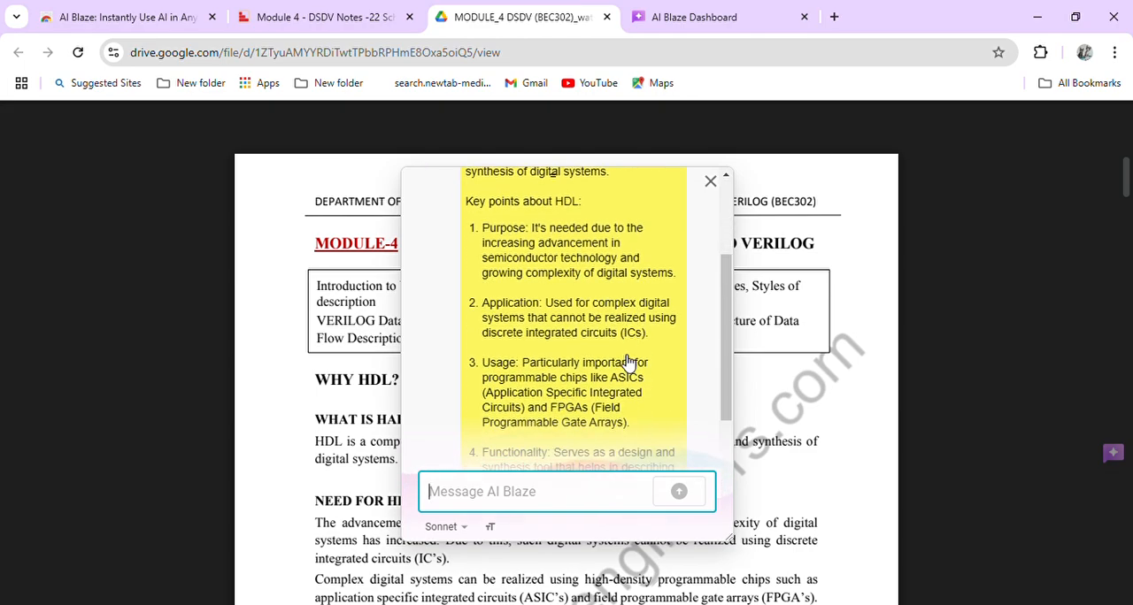
scroll("down", 3)
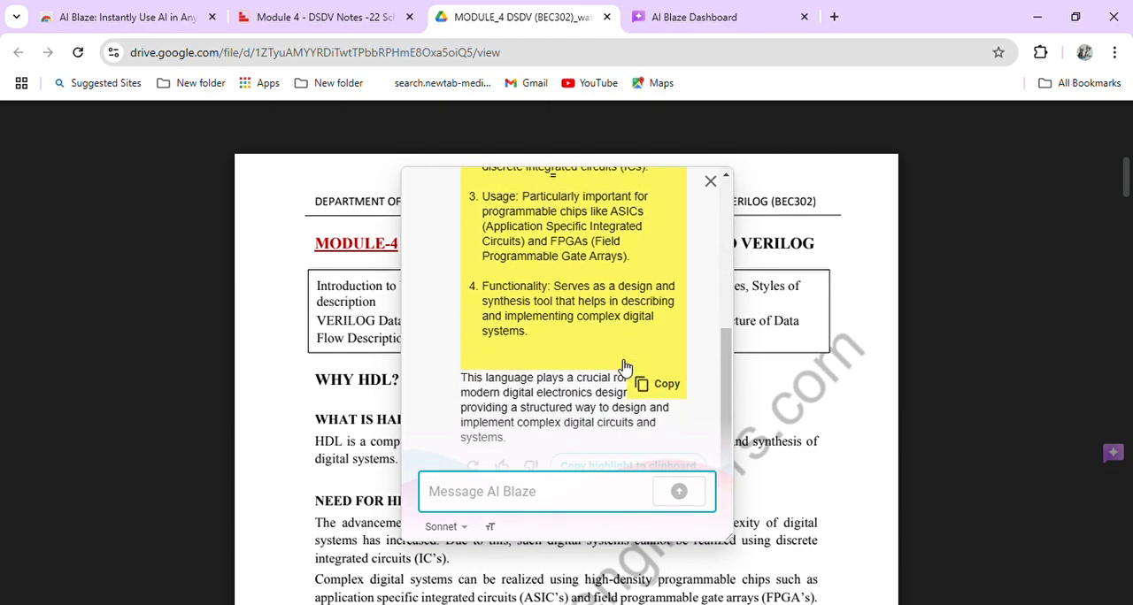
left_click(543, 491)
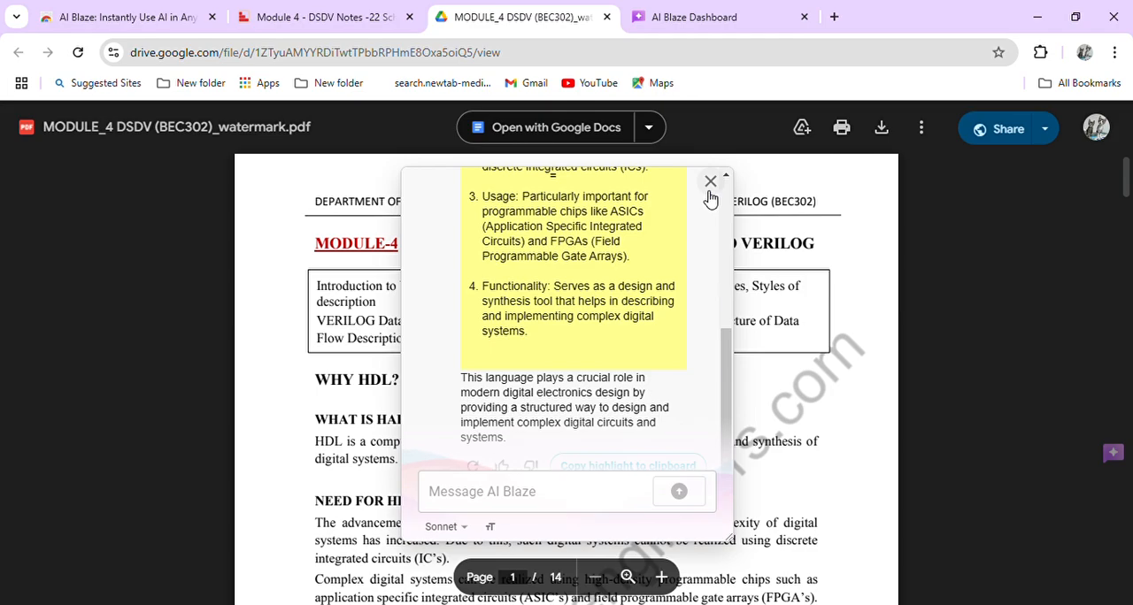
Close the summary chat and reopen the AI Blaze side panel
left_click(710, 181)
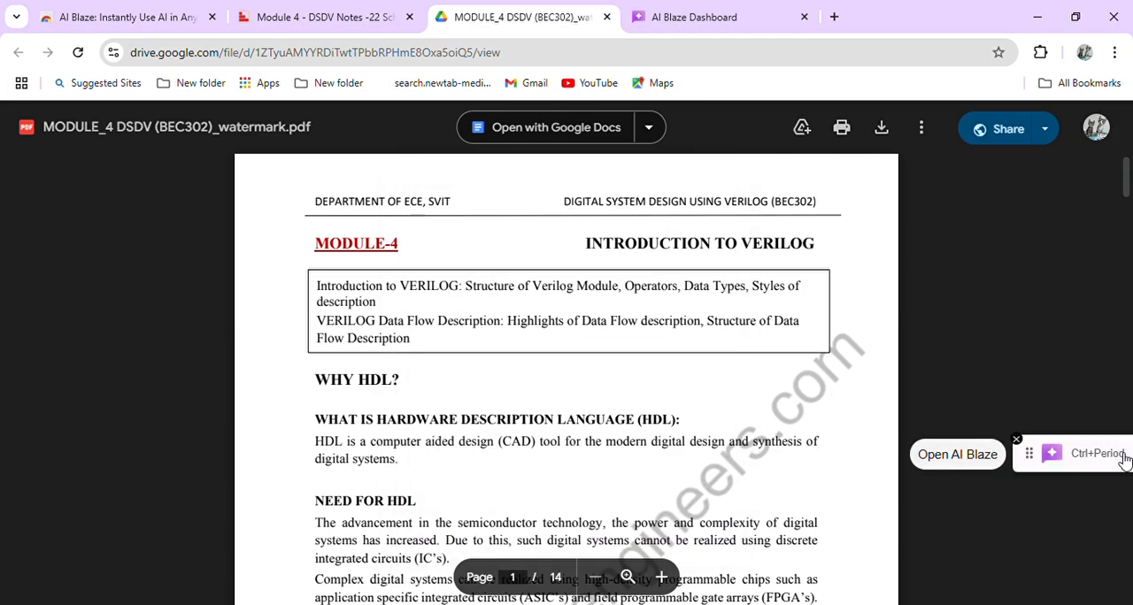
left_click(957, 454)
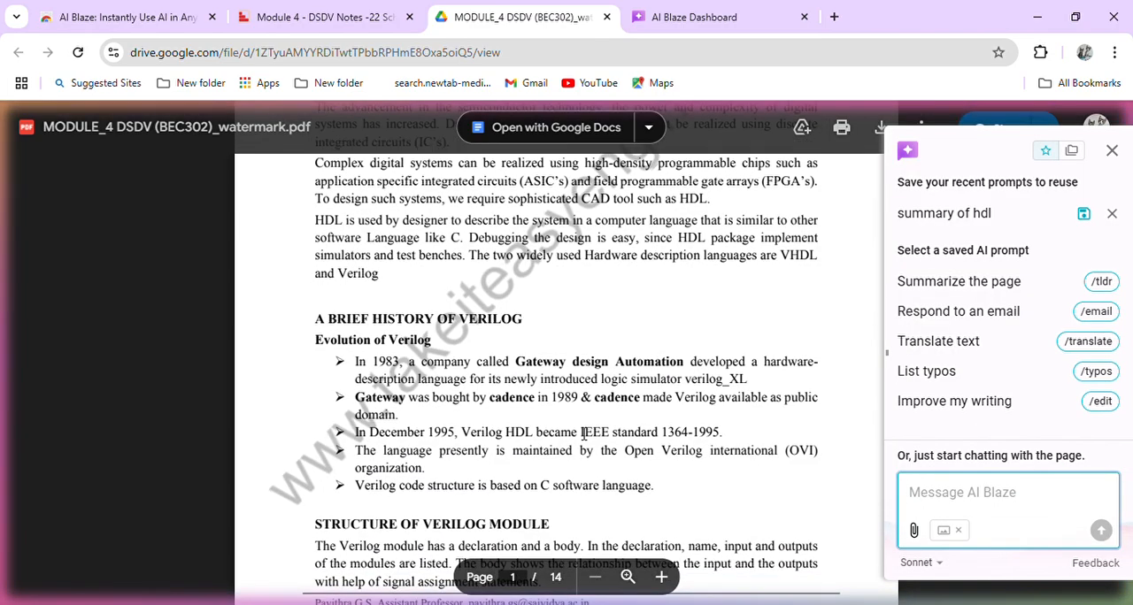
scroll("down", 3)
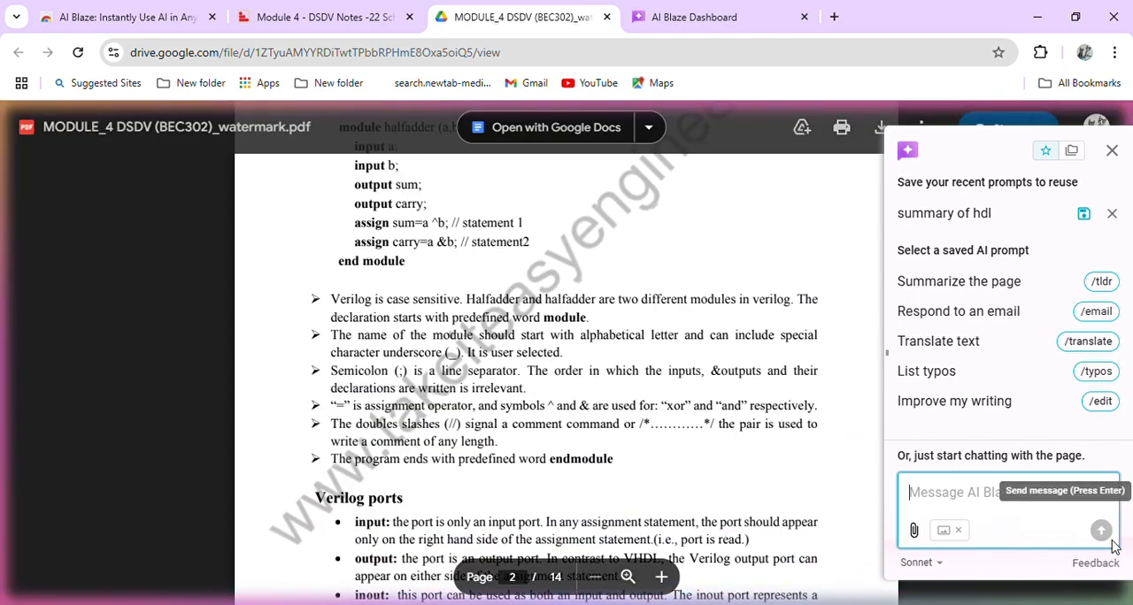
Type 'provide me the questions on this pdf for practice' into AI Blaze
type("pr")
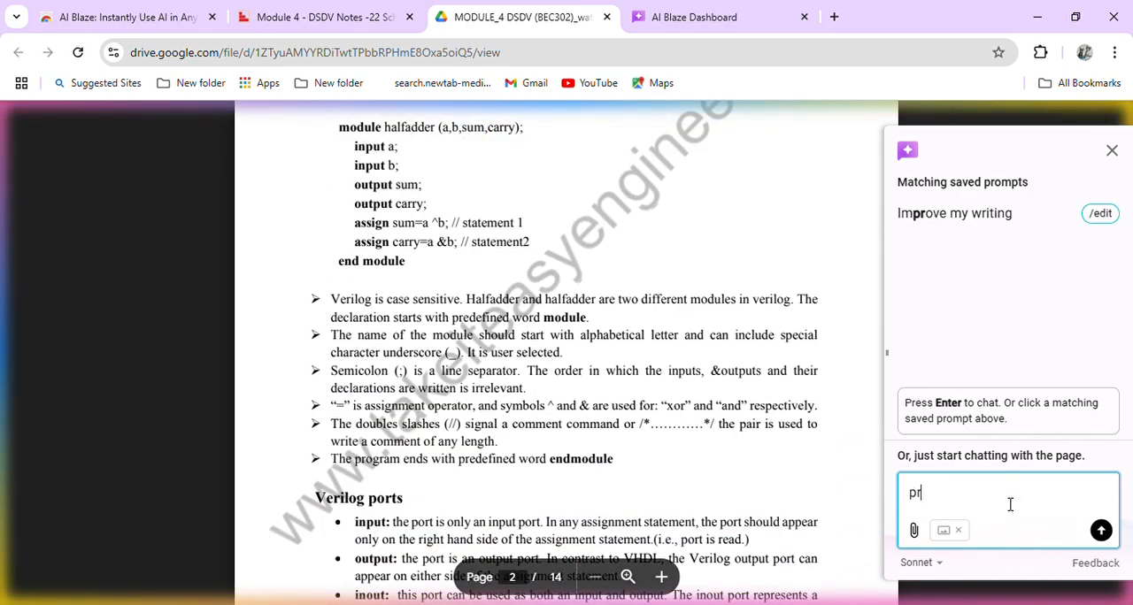
type("ovide")
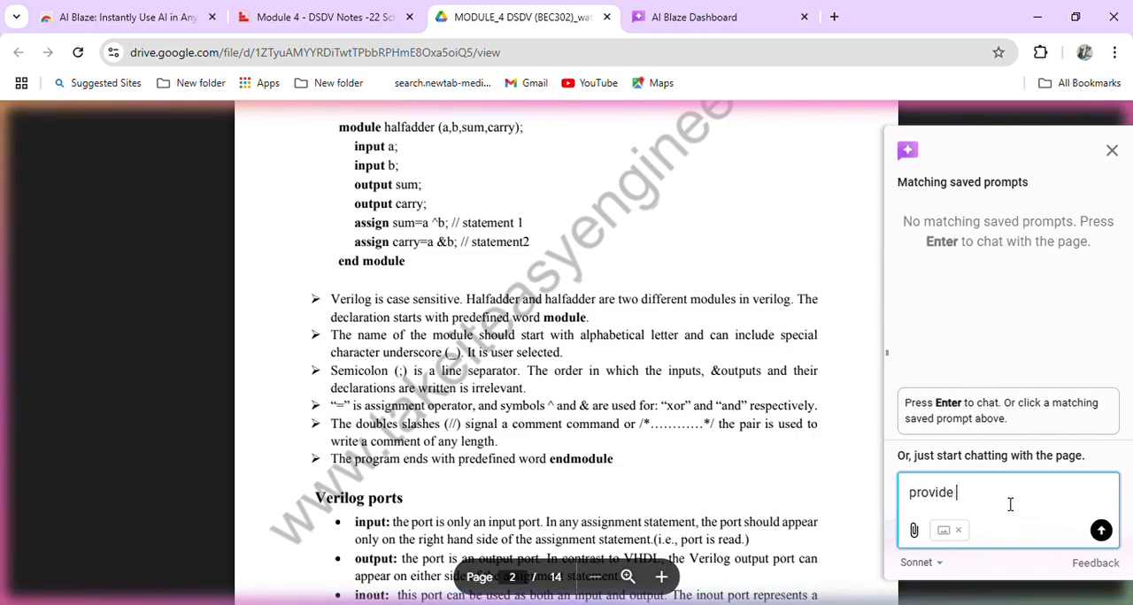
type("me the")
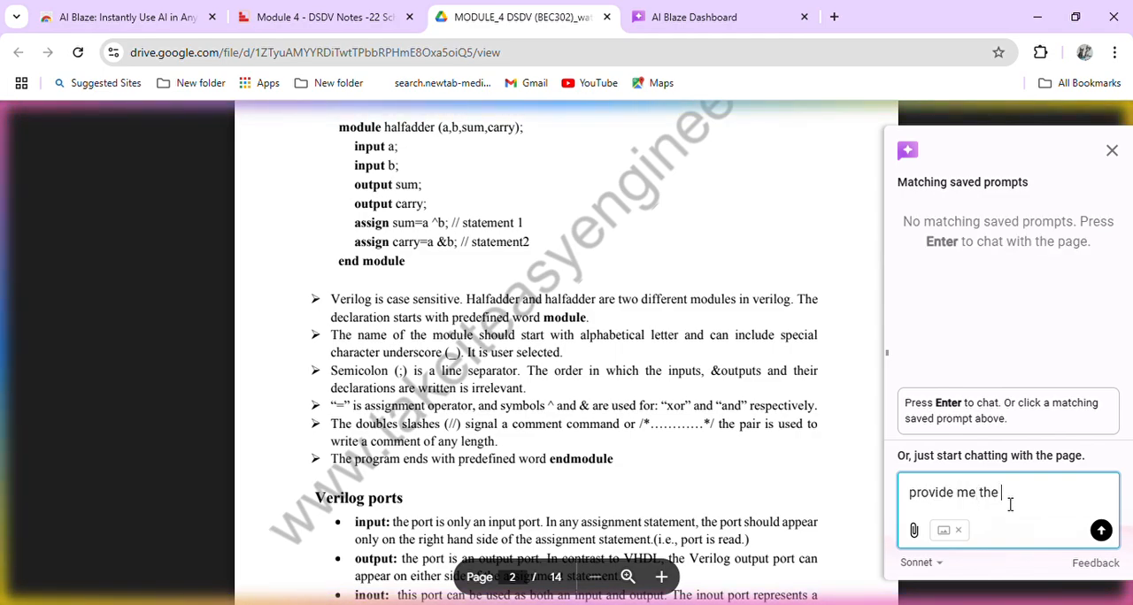
type("questio")
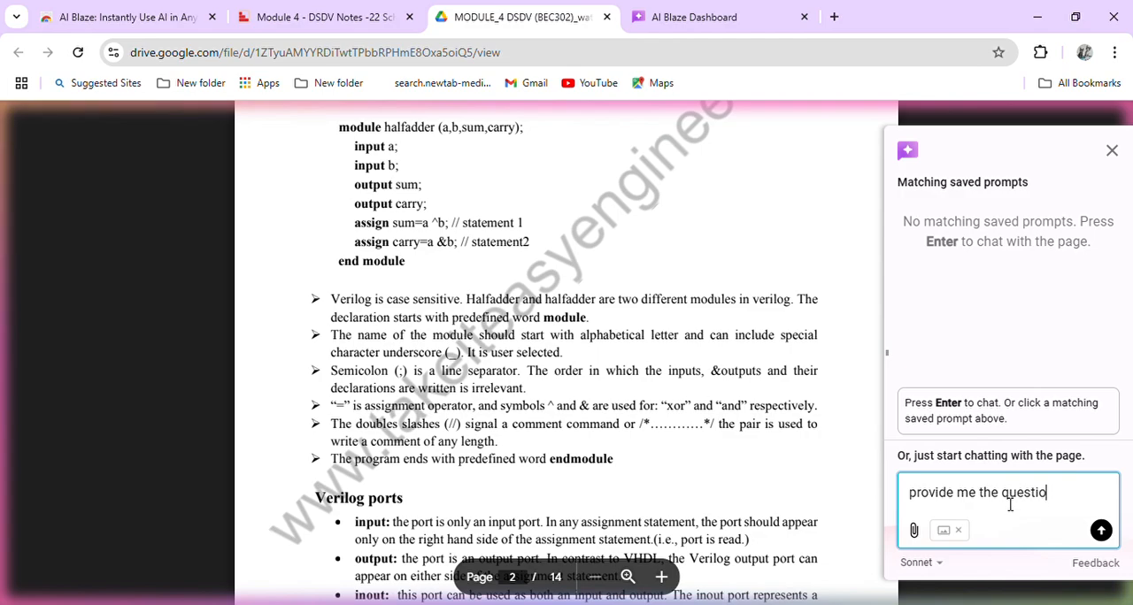
type("n")
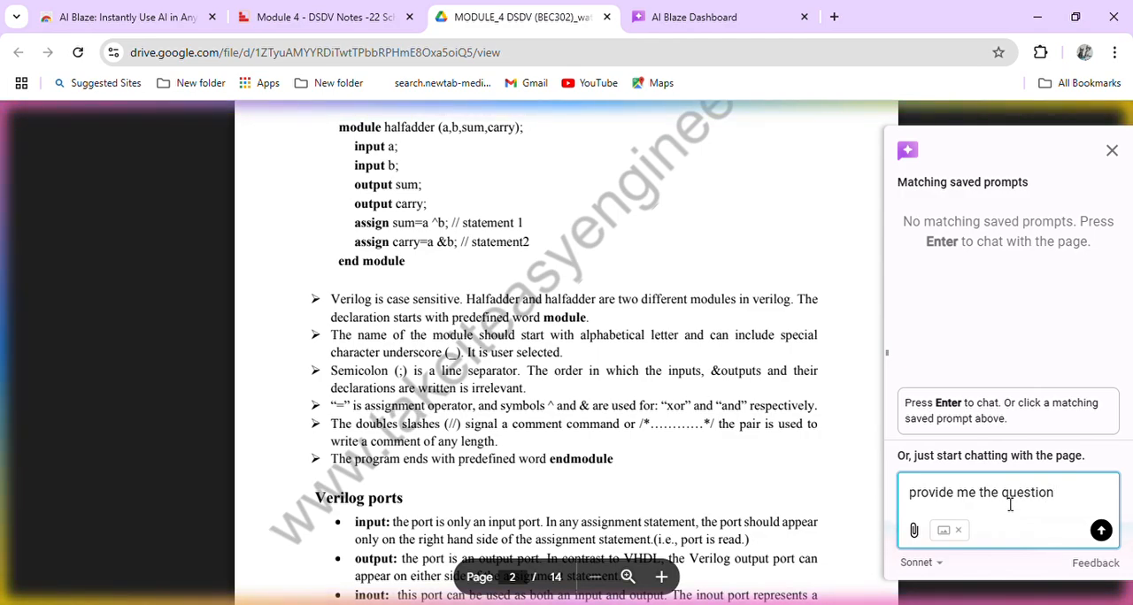
type("s on th")
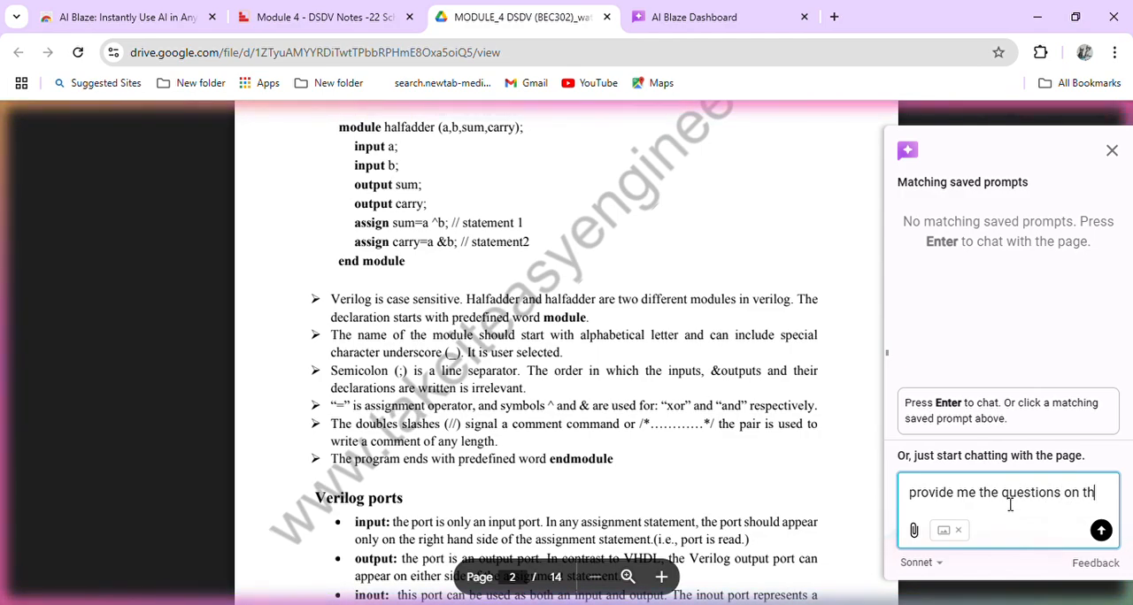
type("is pr")
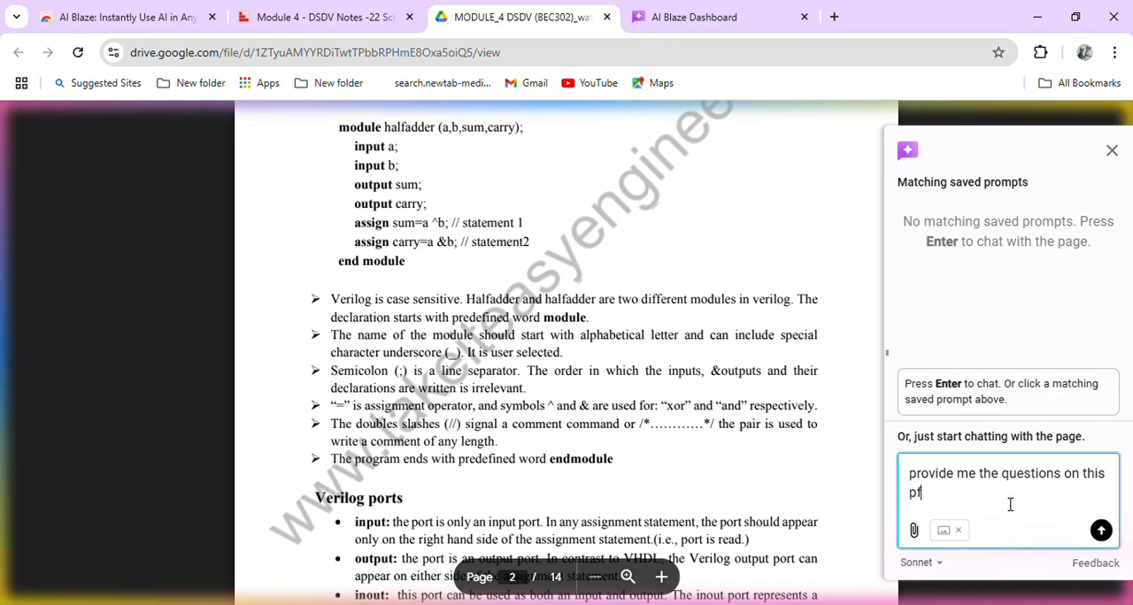
type("df")
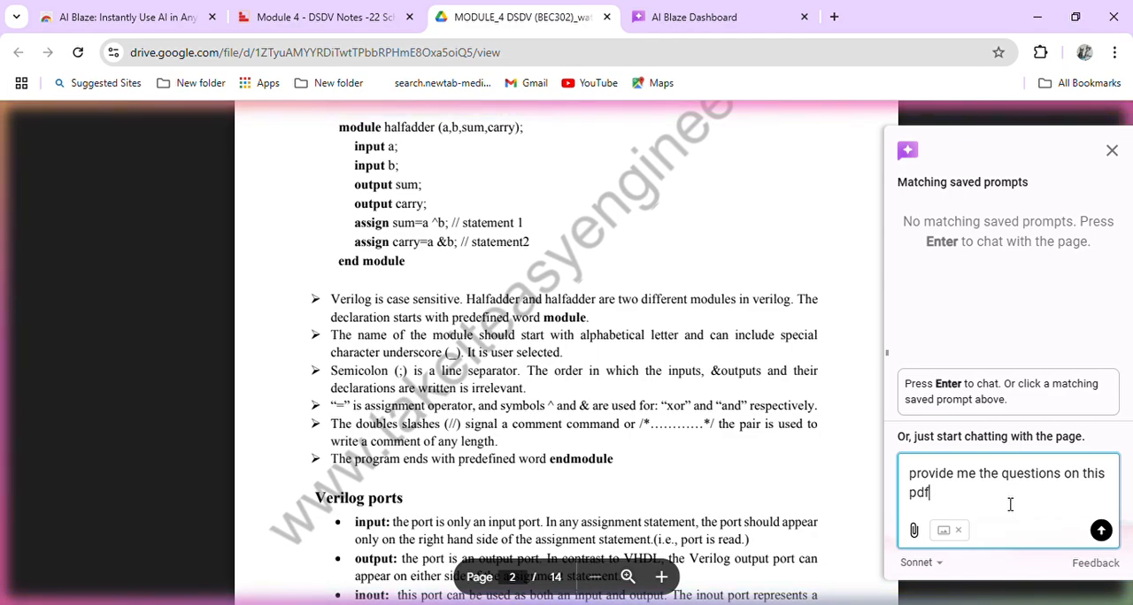
type("for p")
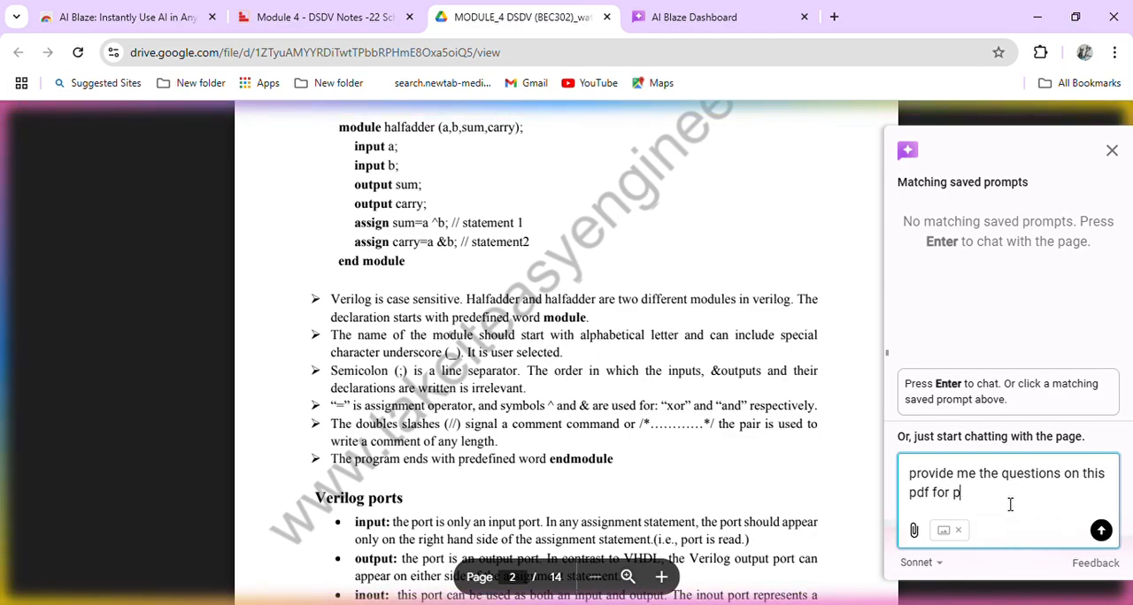
type("ract")
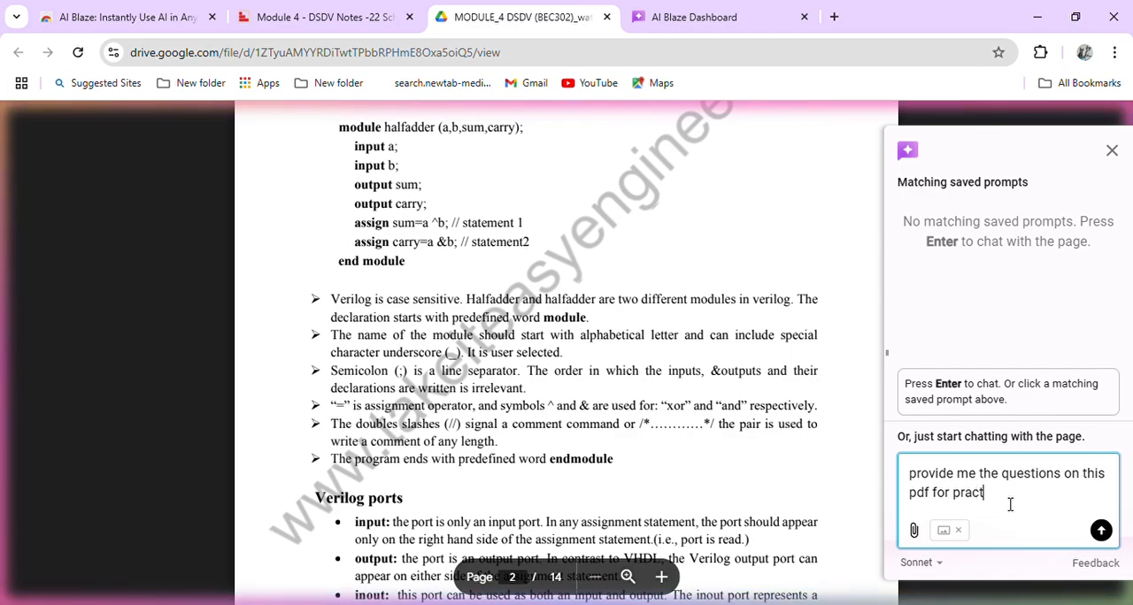
type("ice")
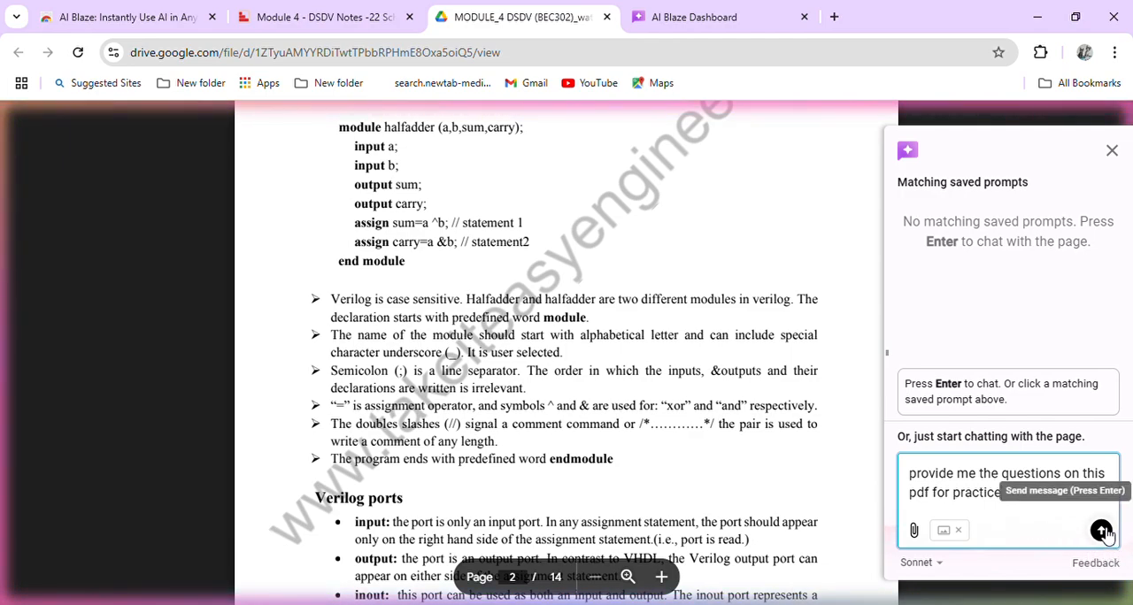
Submit the practice-question prompt and review the ten generated Verilog questions
left_click(1102, 530)
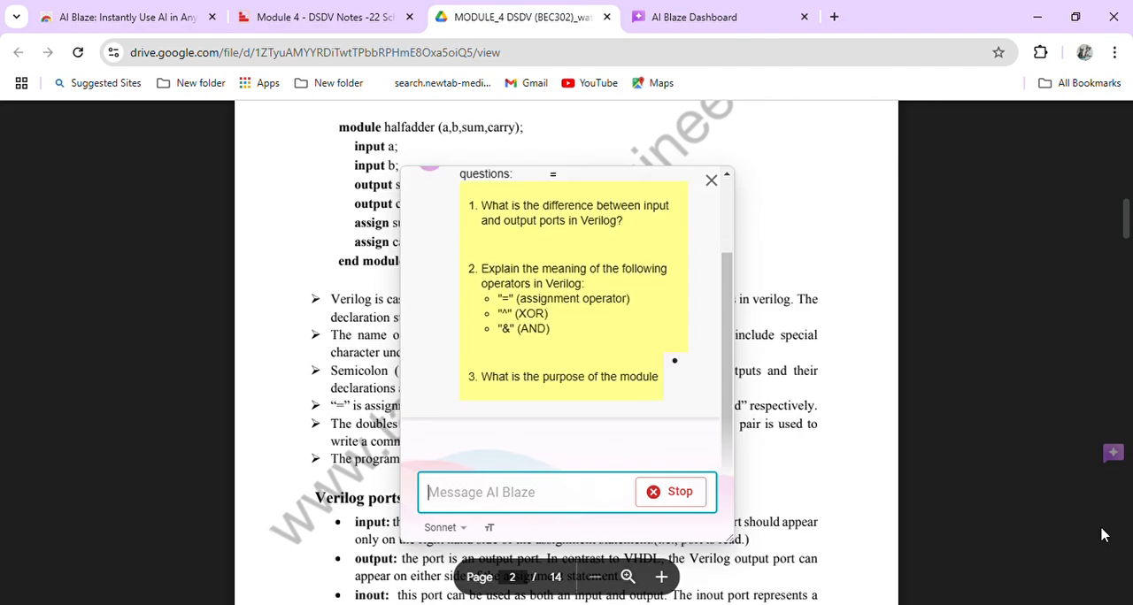
scroll("down", 3)
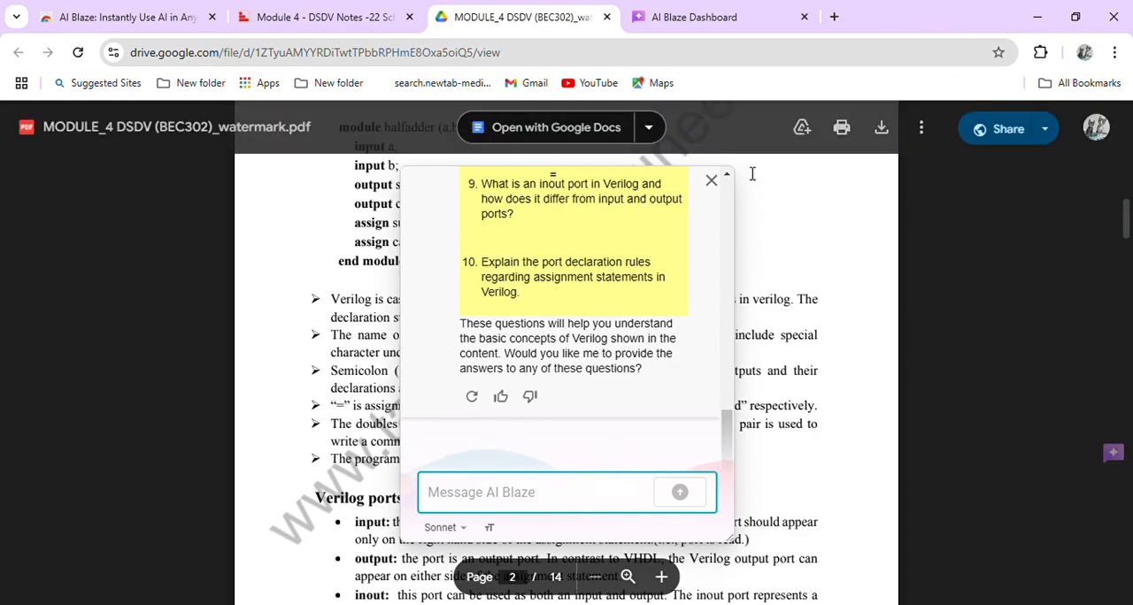
Close the questions chat and scroll the PDF to page 3's Verilog Operators section
left_click(711, 180)
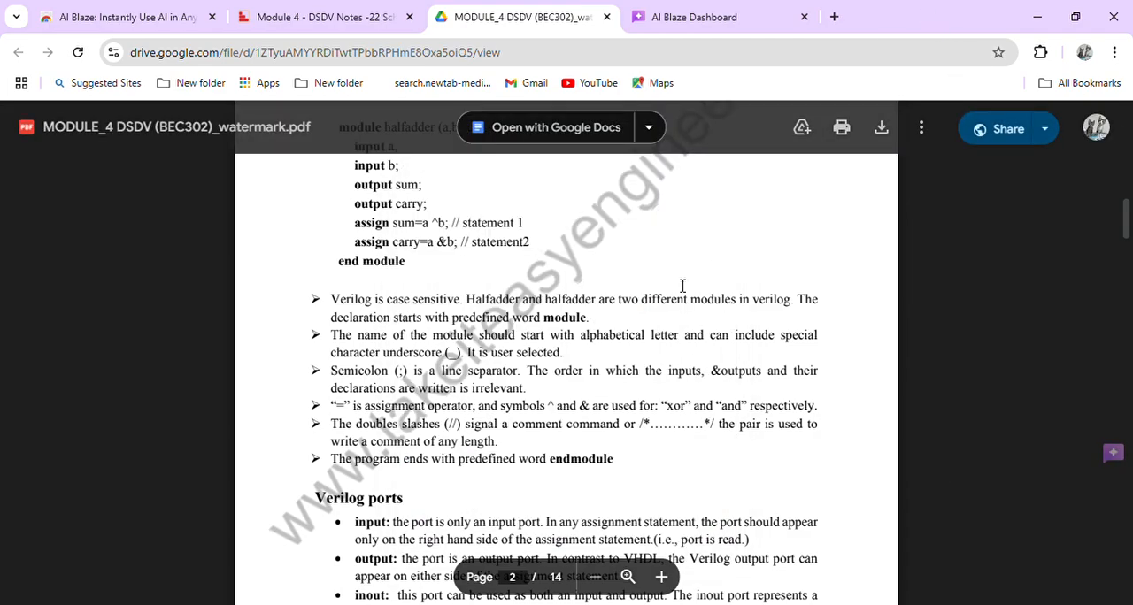
scroll("up", 3)
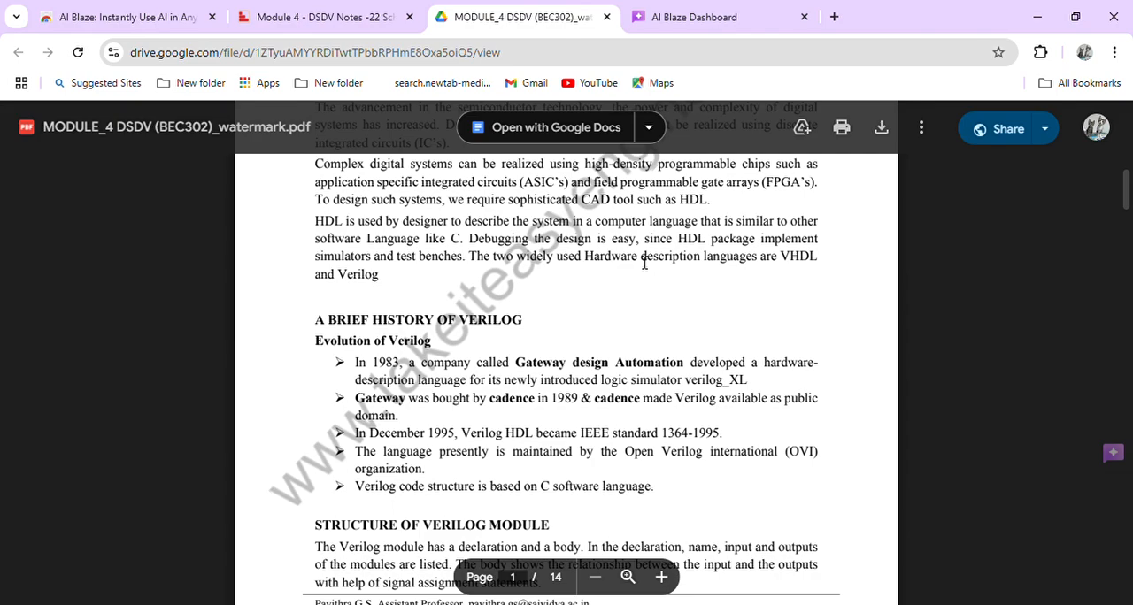
scroll("down", 3)
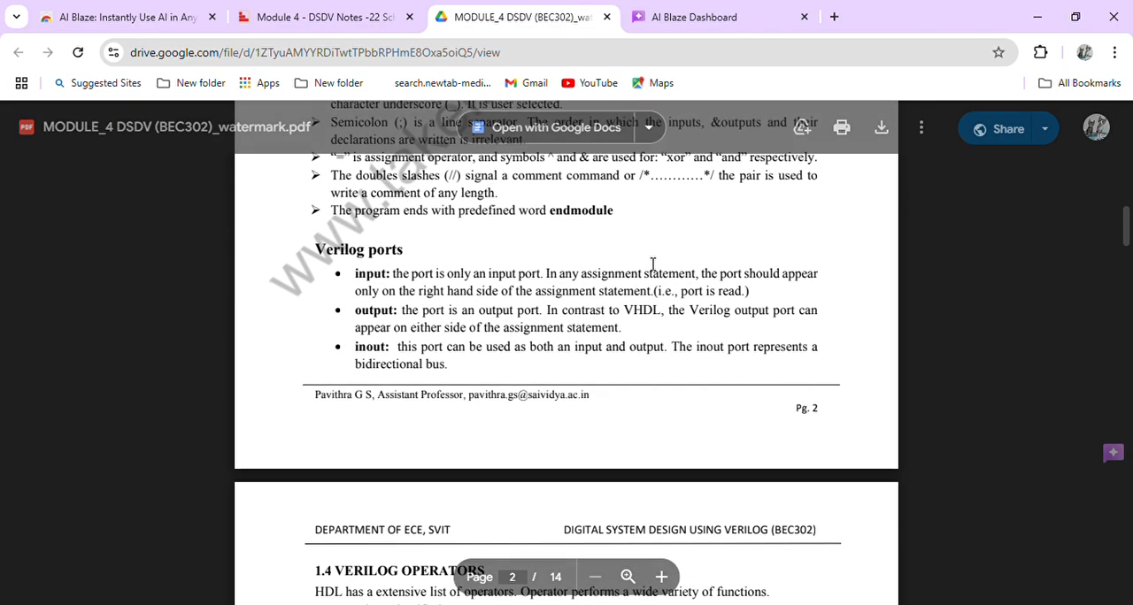
scroll("down", 3)
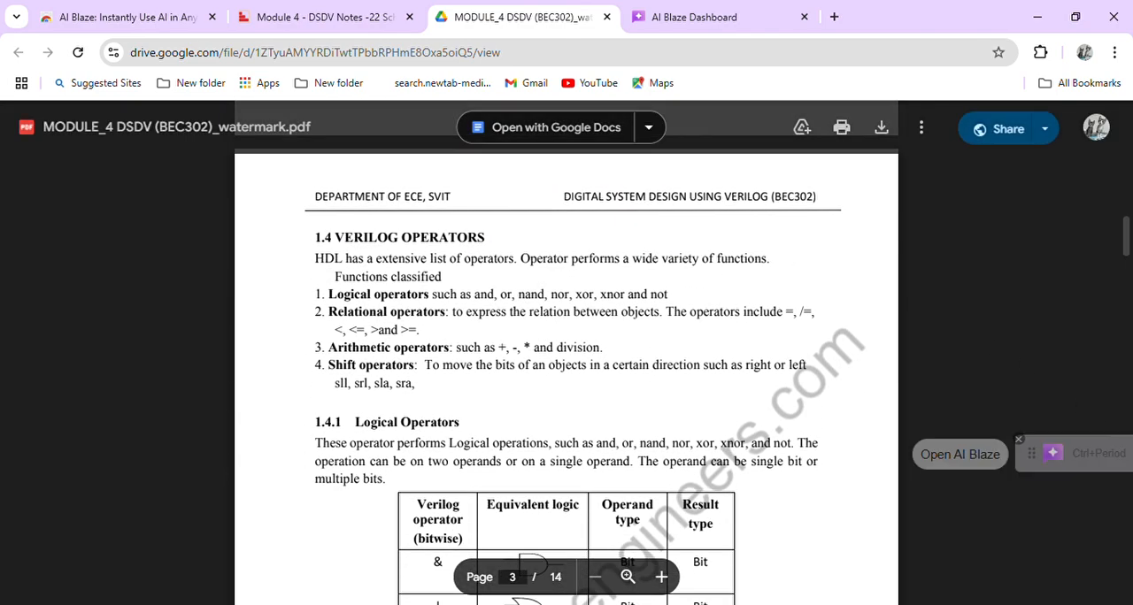
Open AI Blaze and type 'provide me the practice questions on verilog operators'
left_click(960, 454)
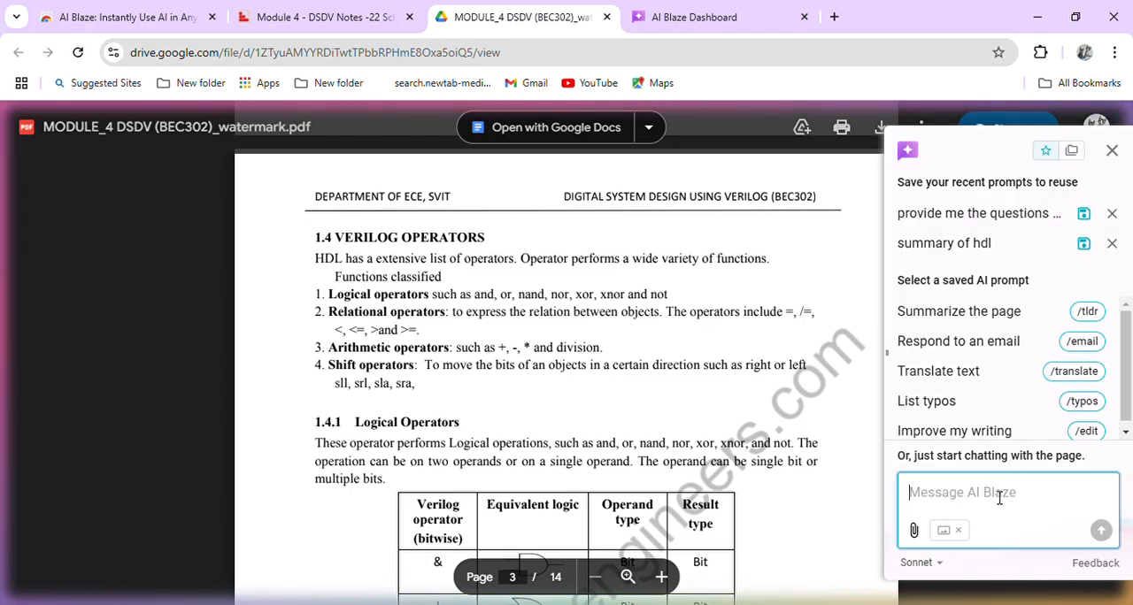
type("prov")
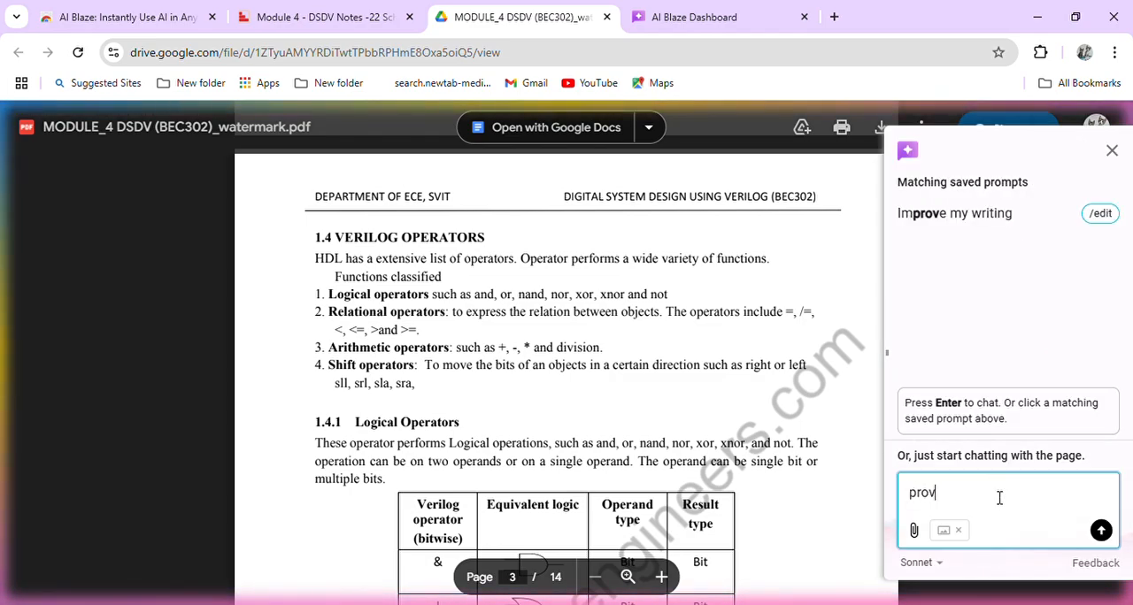
type("ide me")
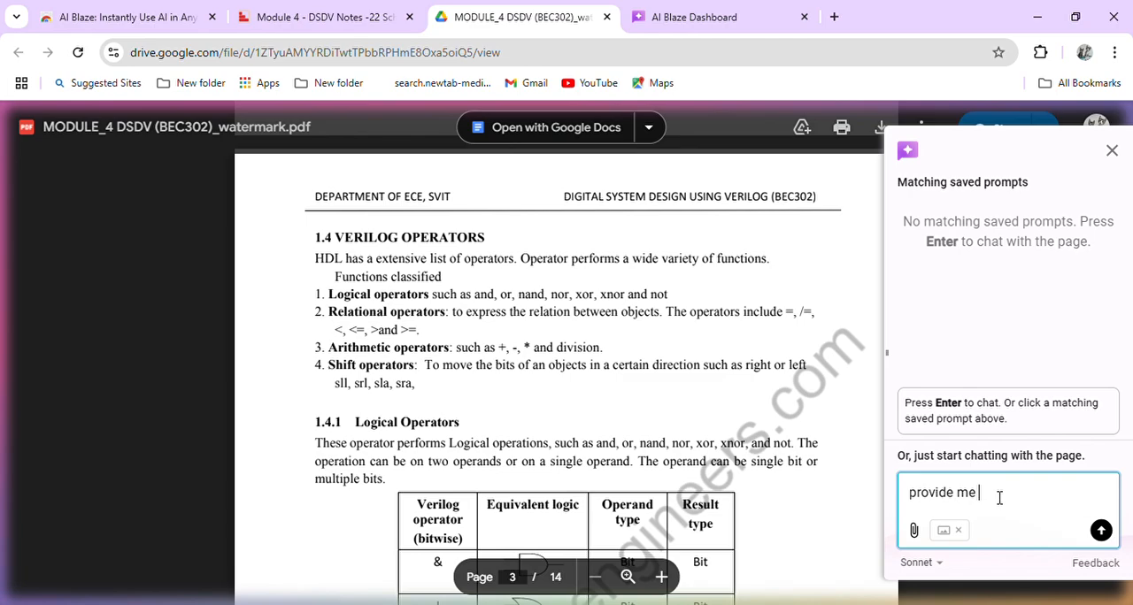
type("the")
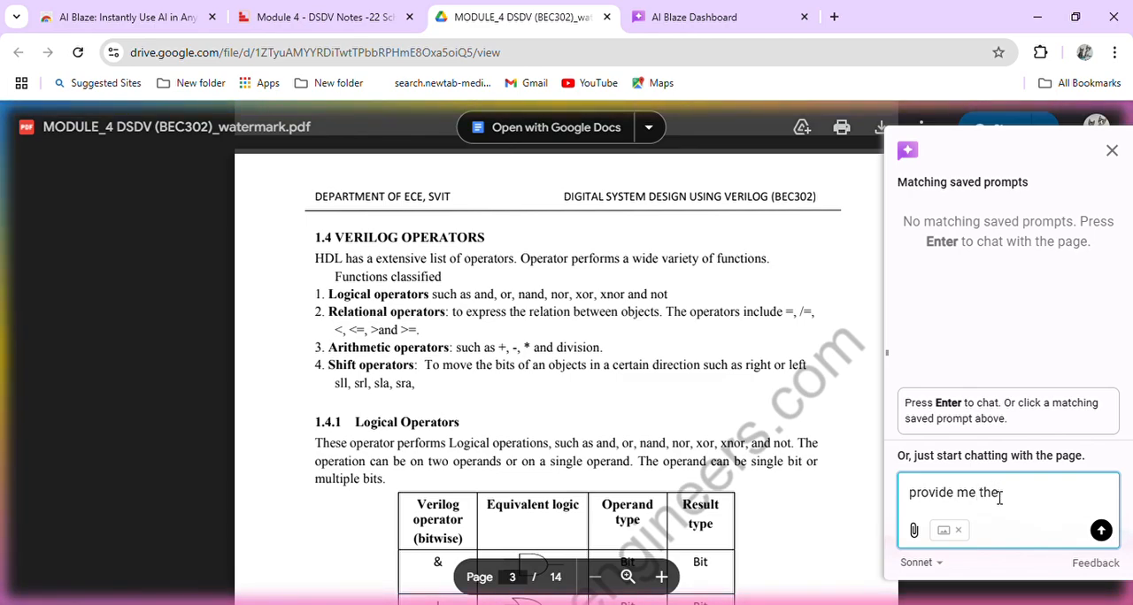
type("practice quest")
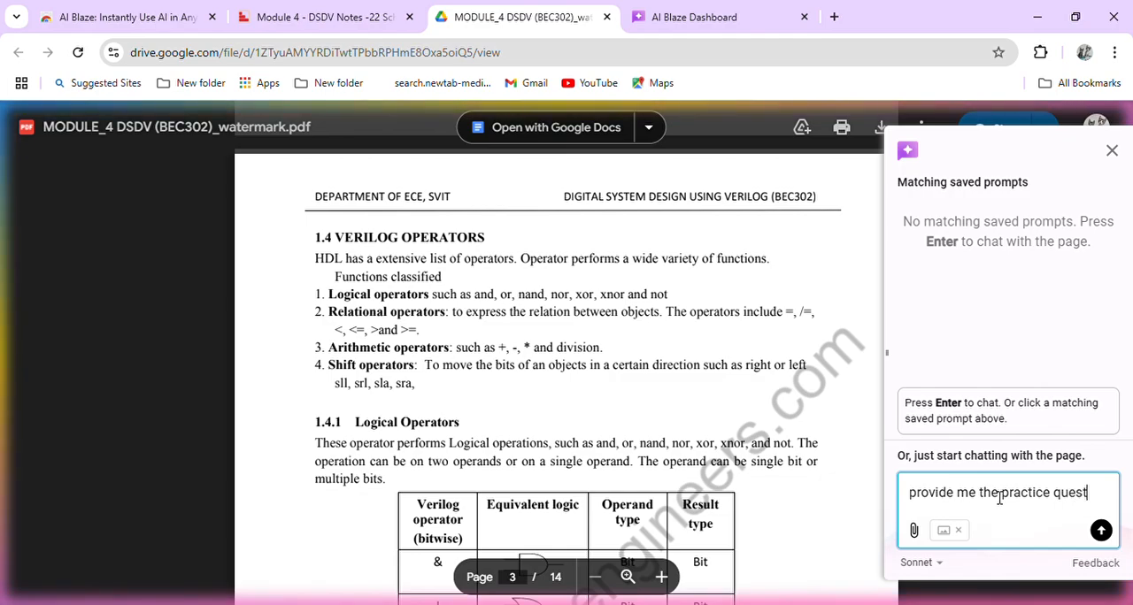
type("ions on")
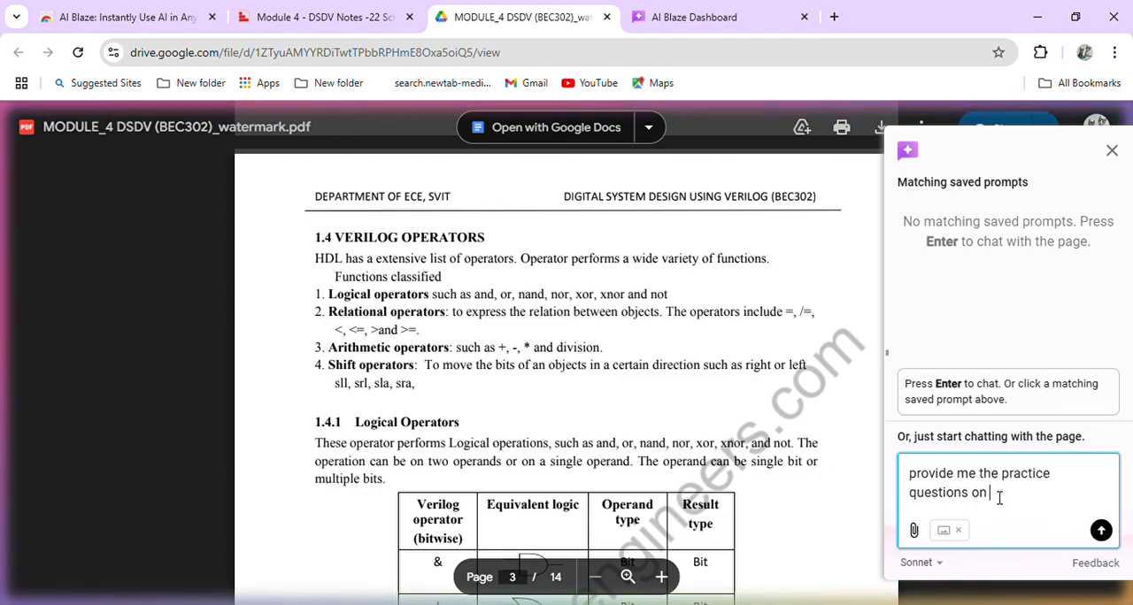
type("verilog")
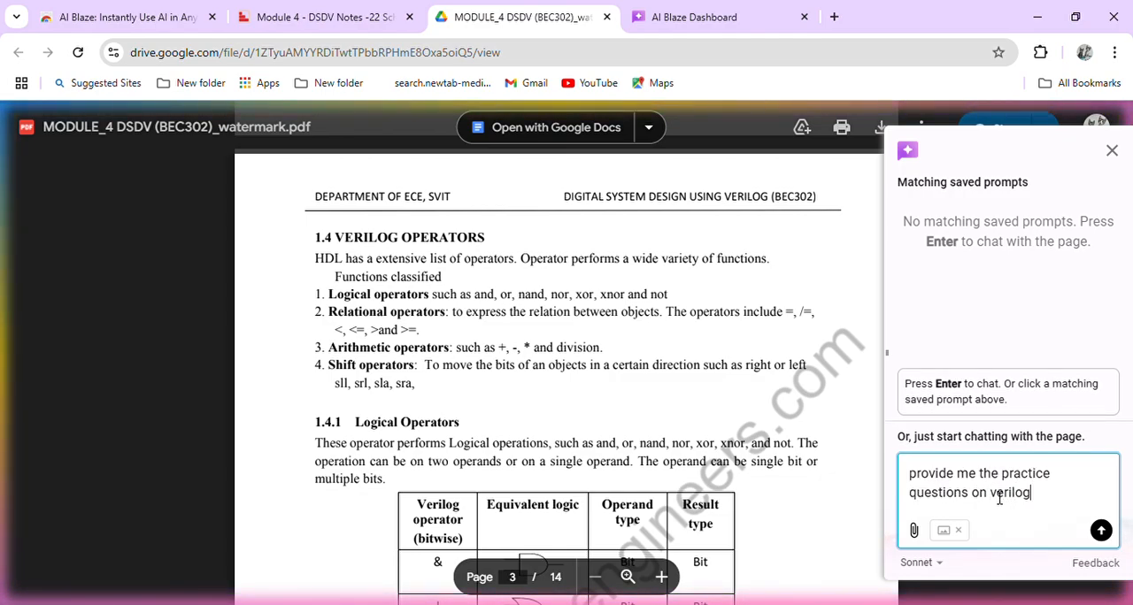
type("opera")
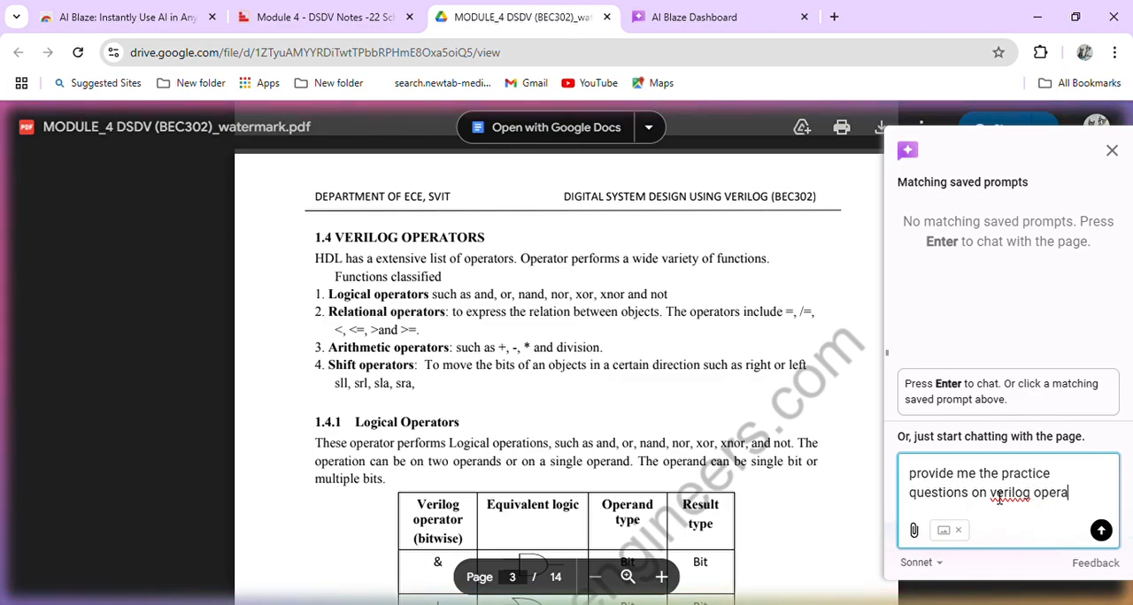
type("tors")
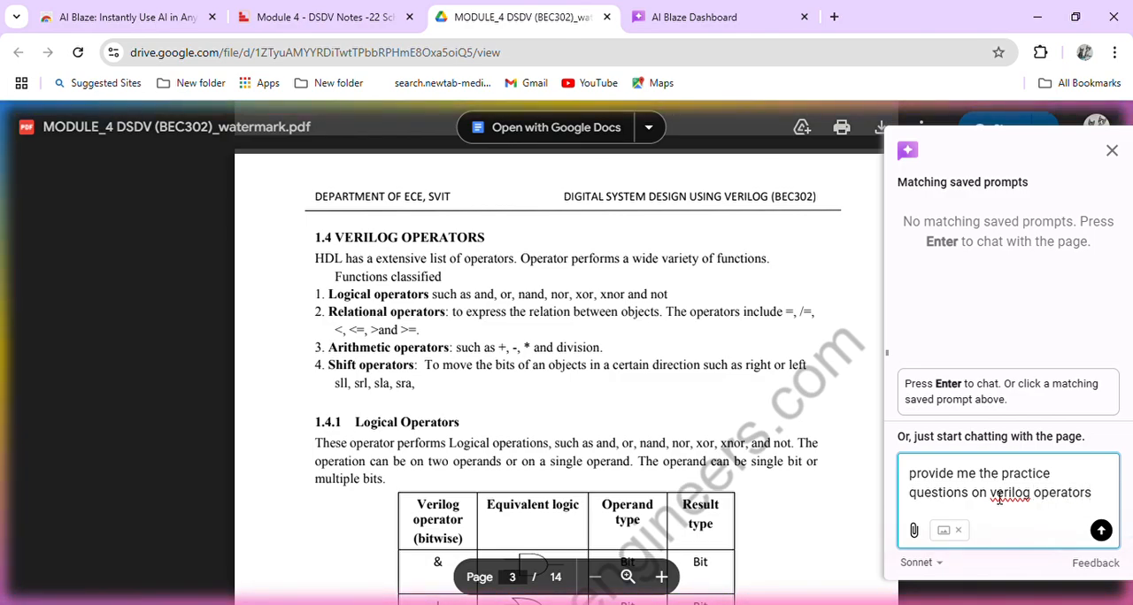